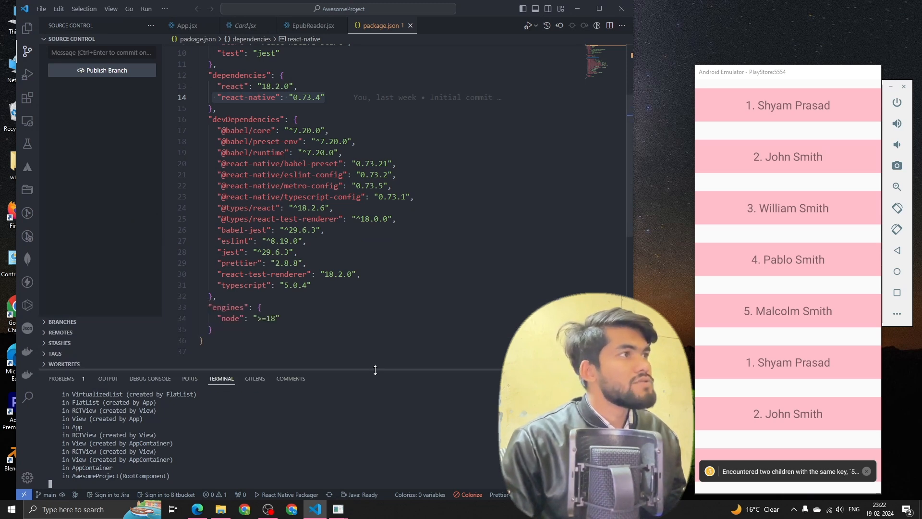
# Step: Delete the FlatList block from App.jsx, leaving an empty View, and save
pyautogui.click(185, 25)
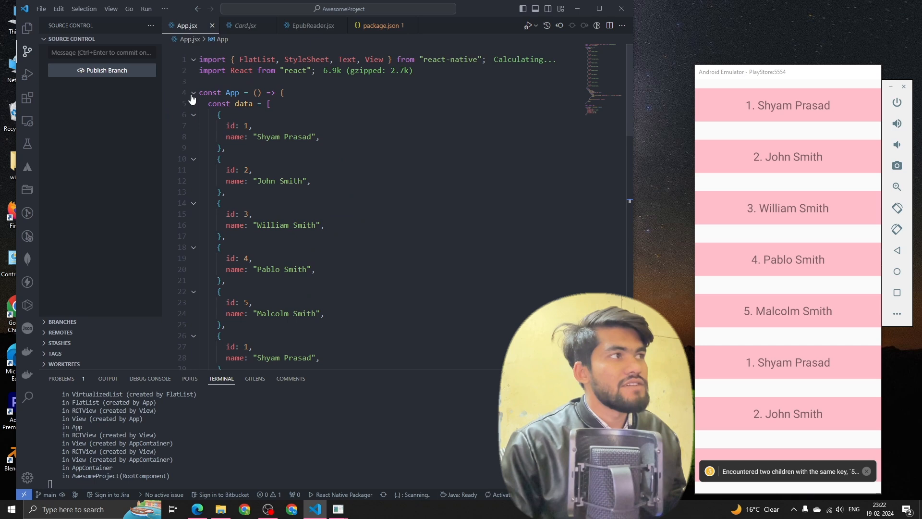
pyautogui.click(193, 104)
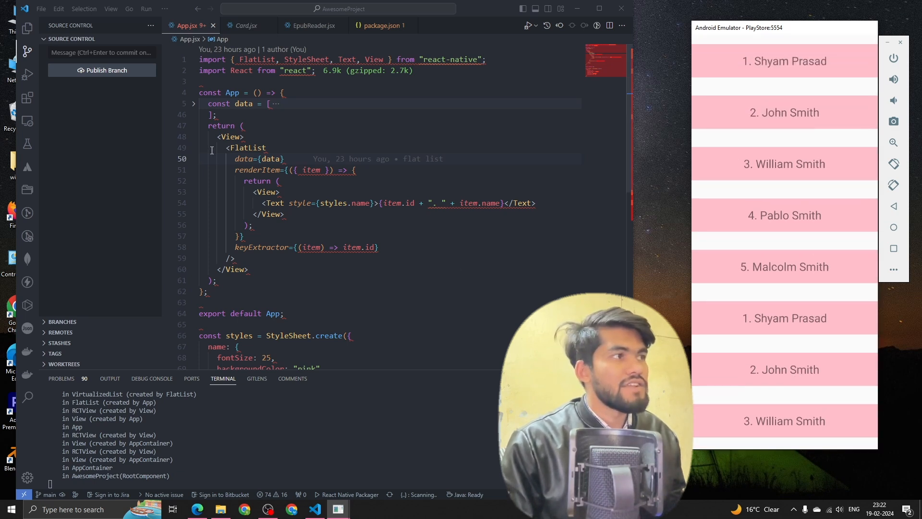
pyautogui.click(237, 258)
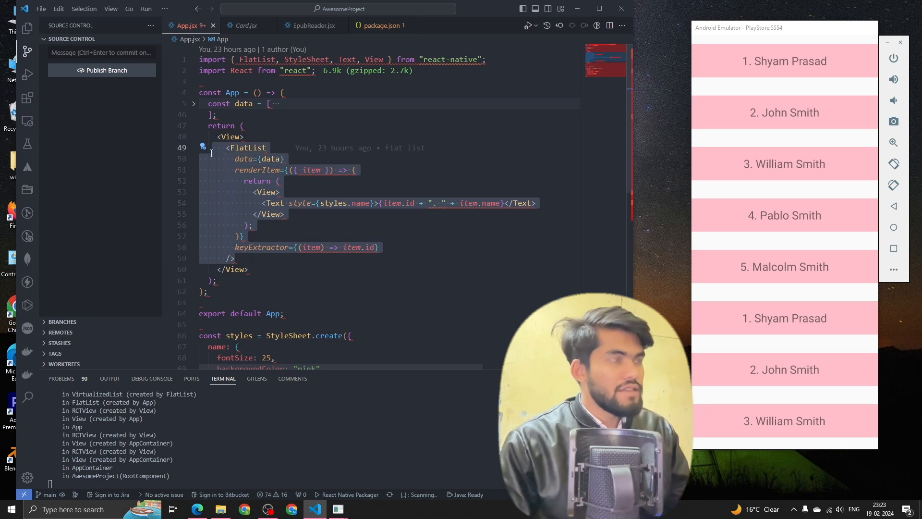
pyautogui.click(193, 104)
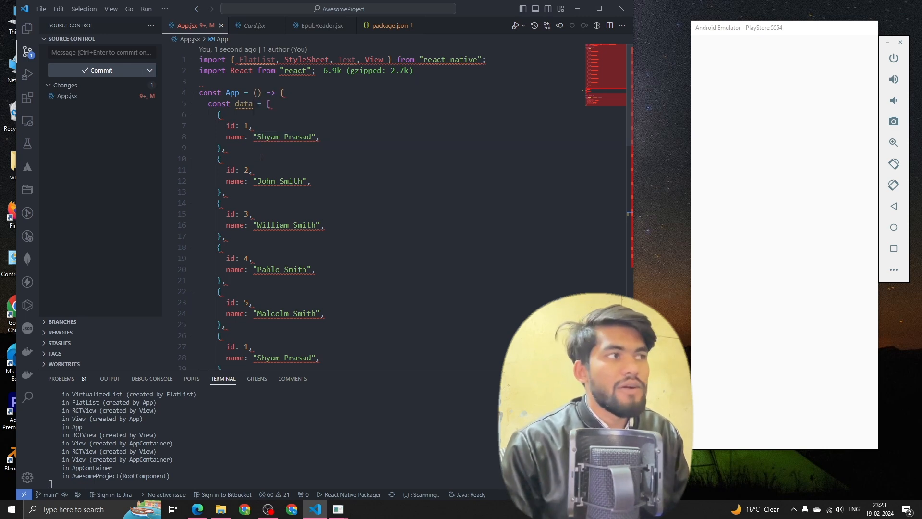
# Step: Start a data.map((item) => { ... }) expression inside the App's View
pyautogui.scroll(-3)
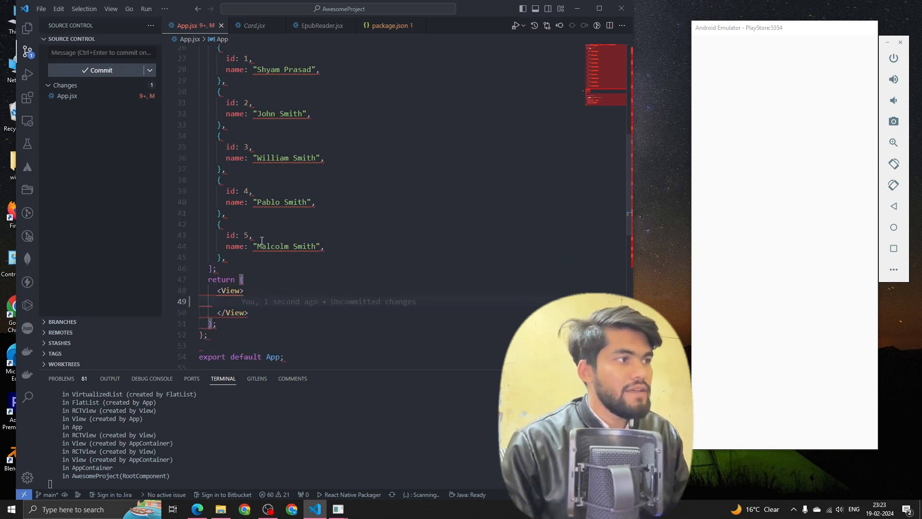
pyautogui.scroll(-3)
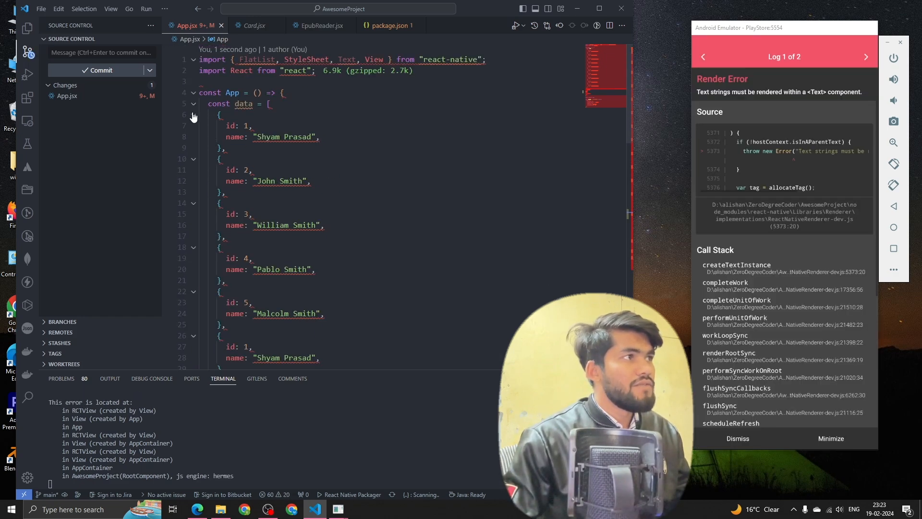
pyautogui.click(193, 104)
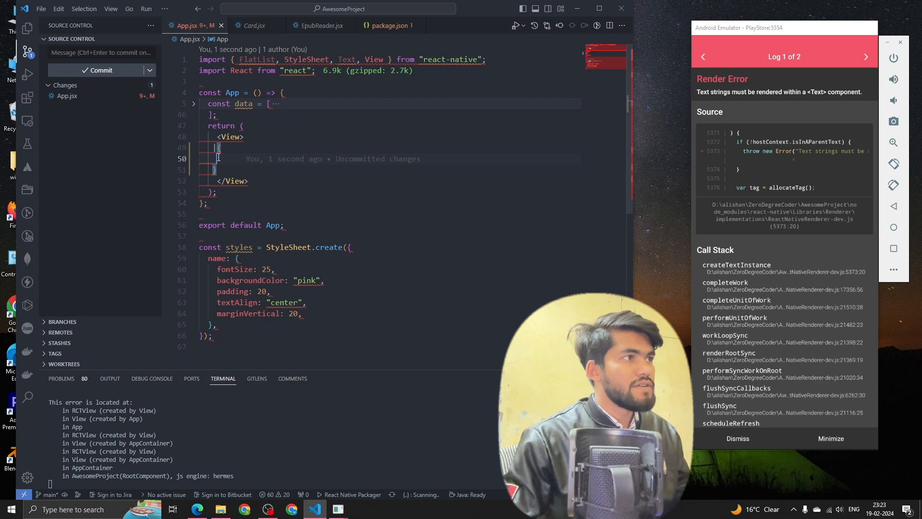
pyautogui.write('data.map((item)=>')
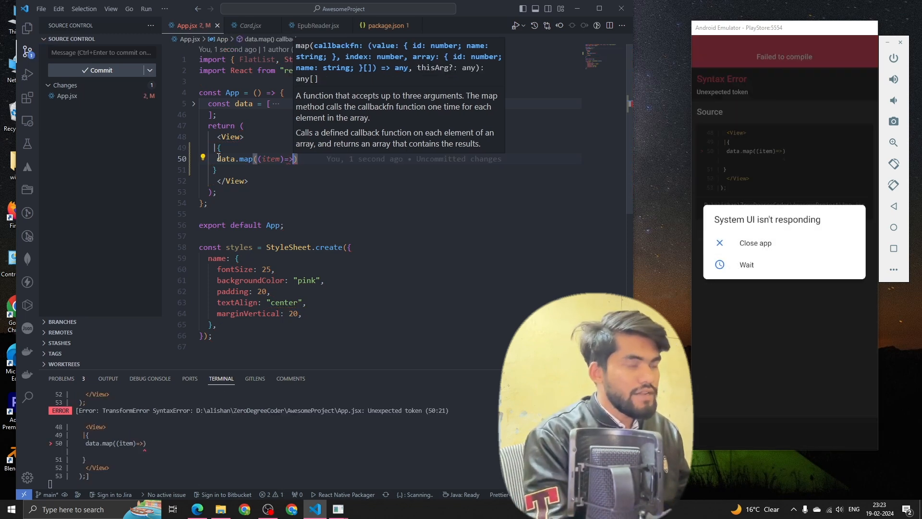
pyautogui.press('Enter')
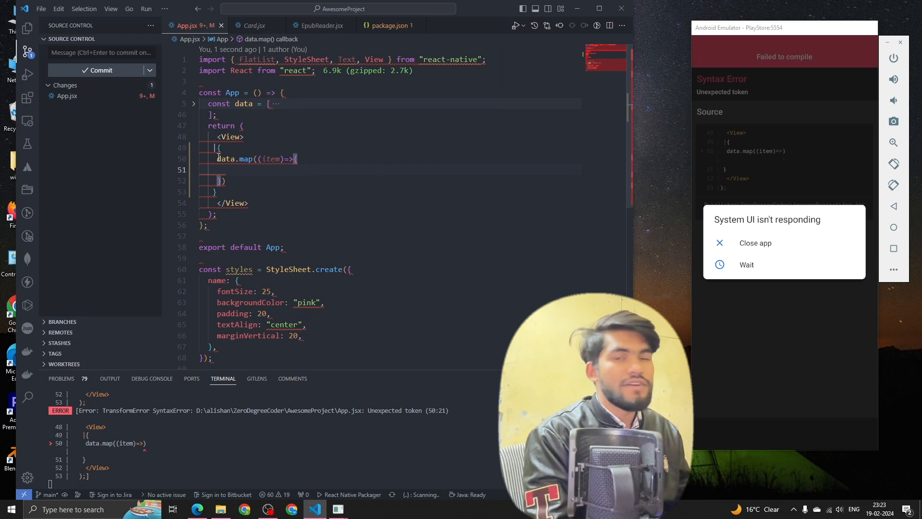
# Step: Return a View holding a Text with {item.name} from the map callback and save
pyautogui.write('re')
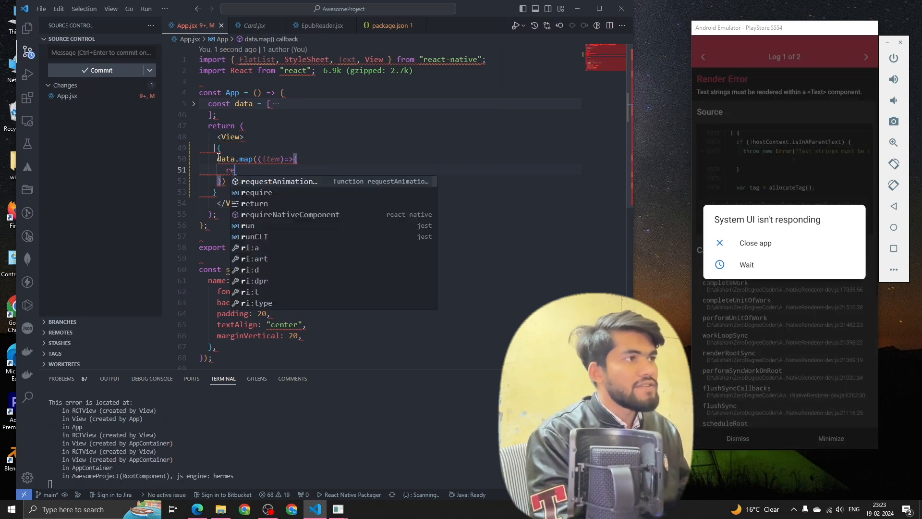
pyautogui.write('return(')
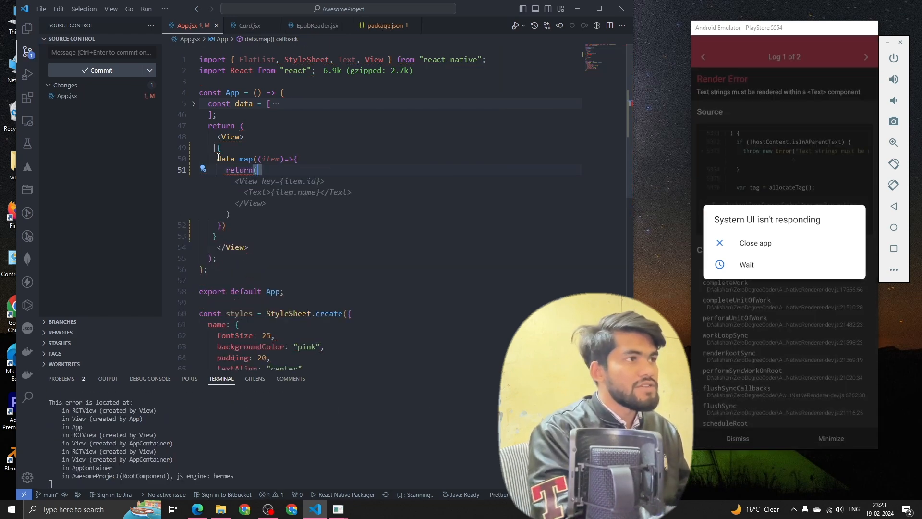
pyautogui.write('View>')
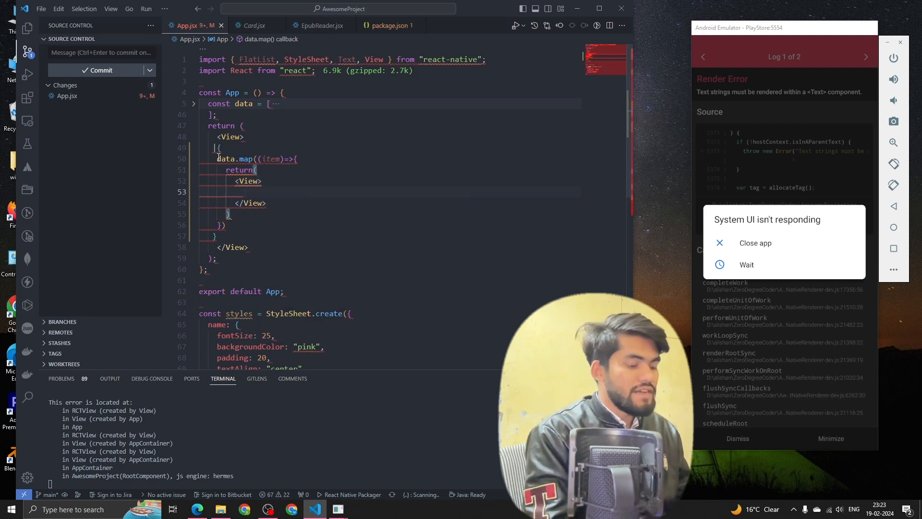
pyautogui.write('<Text></Text>')
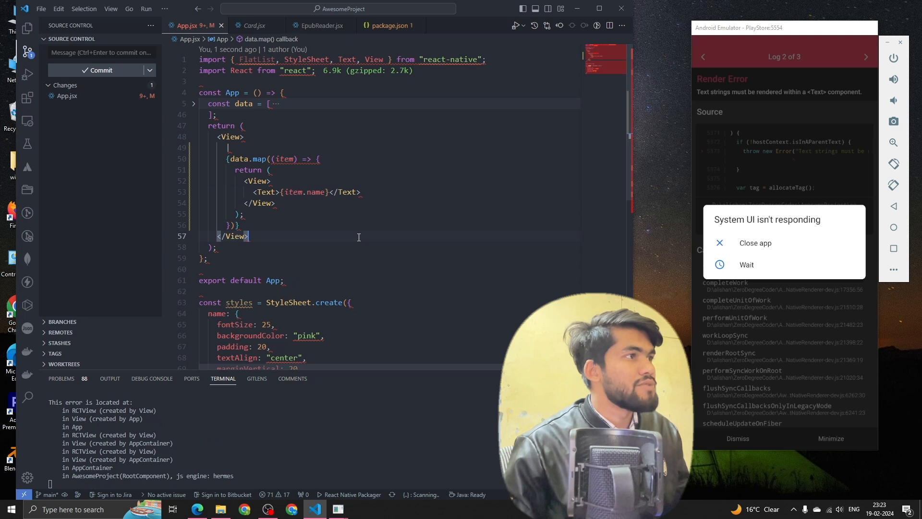
pyautogui.click(228, 147)
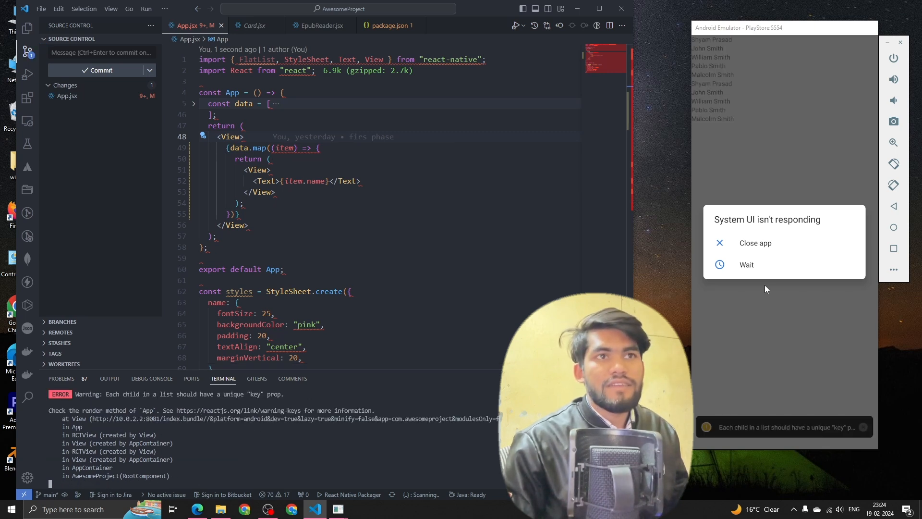
# Step: Add an index parameter to the map callback and show {index + 1} before each name
pyautogui.click(746, 264)
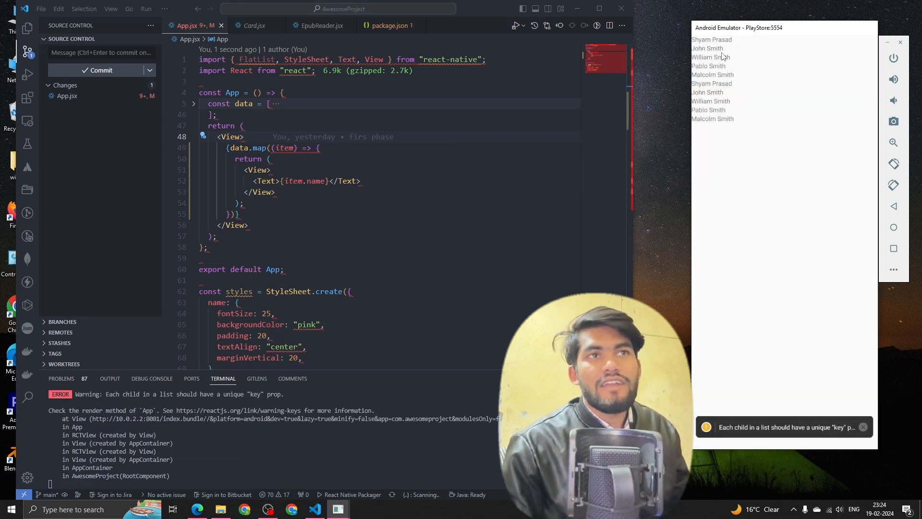
pyautogui.click(281, 180)
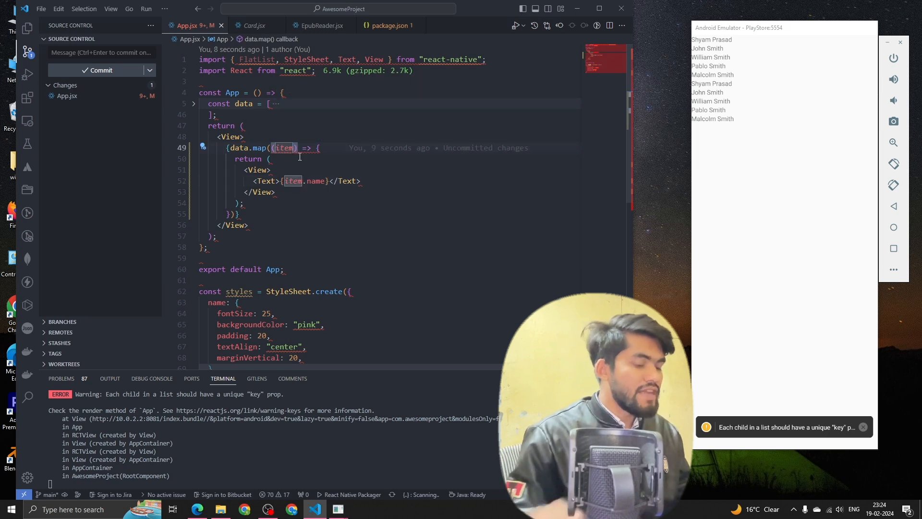
pyautogui.write(', index')
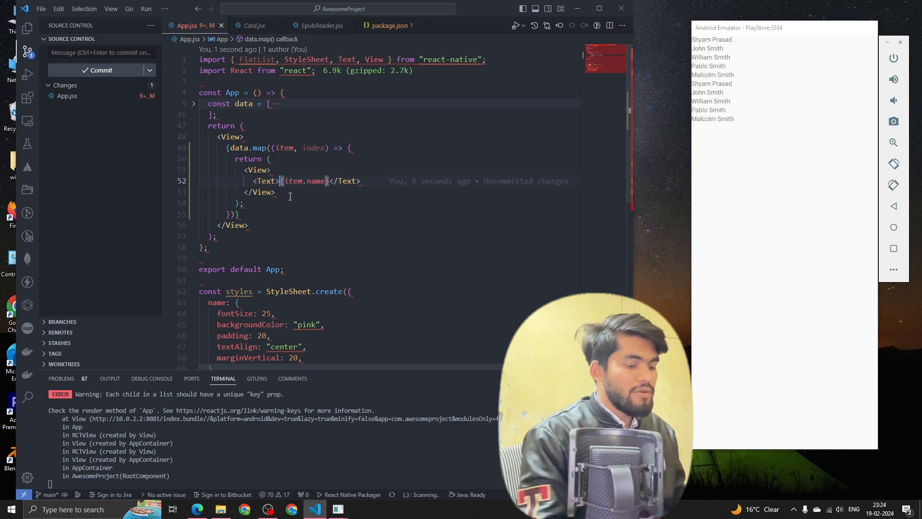
pyautogui.write('{index} .')
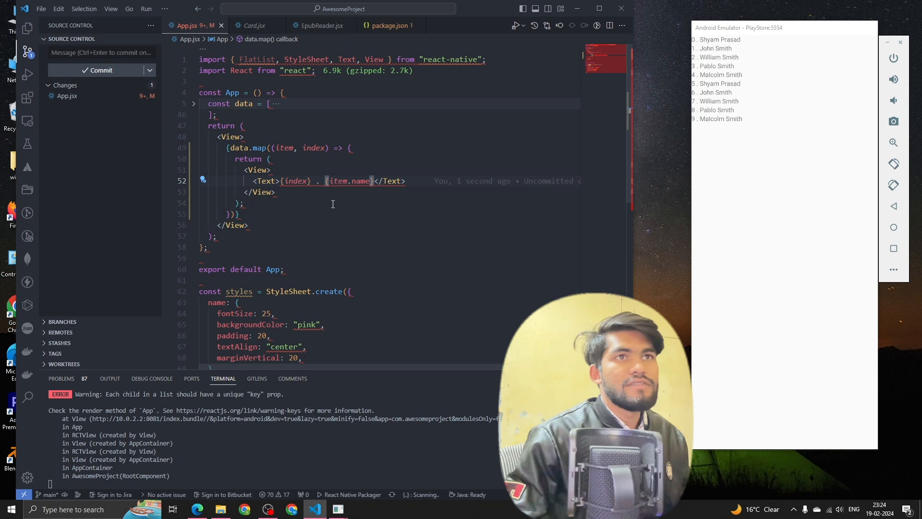
pyautogui.write('+1')
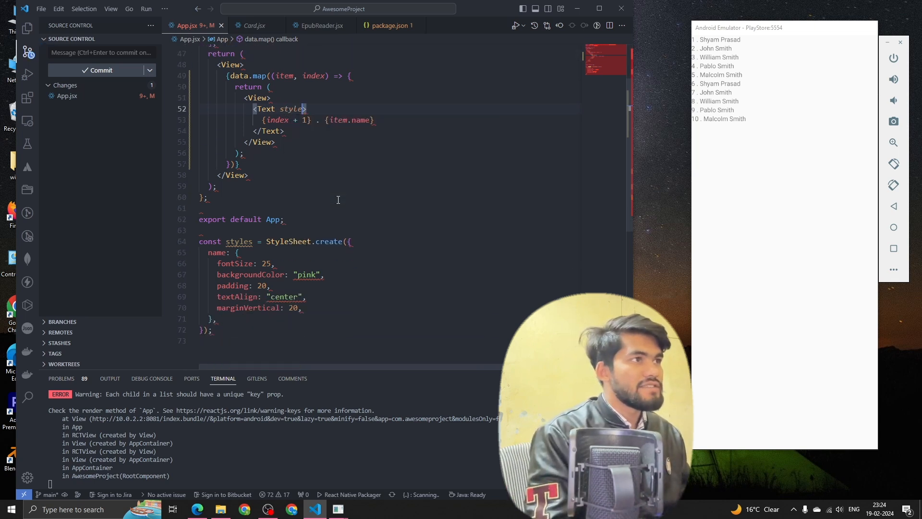
# Step: Apply styles.title to each Text and give title a backgroundColor of "purple"
pyautogui.write('{styles.t')
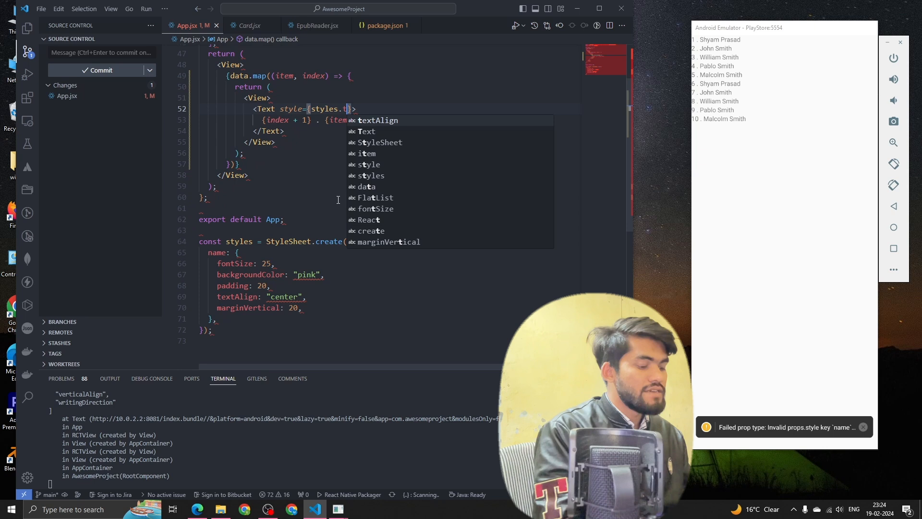
pyautogui.write('itle')
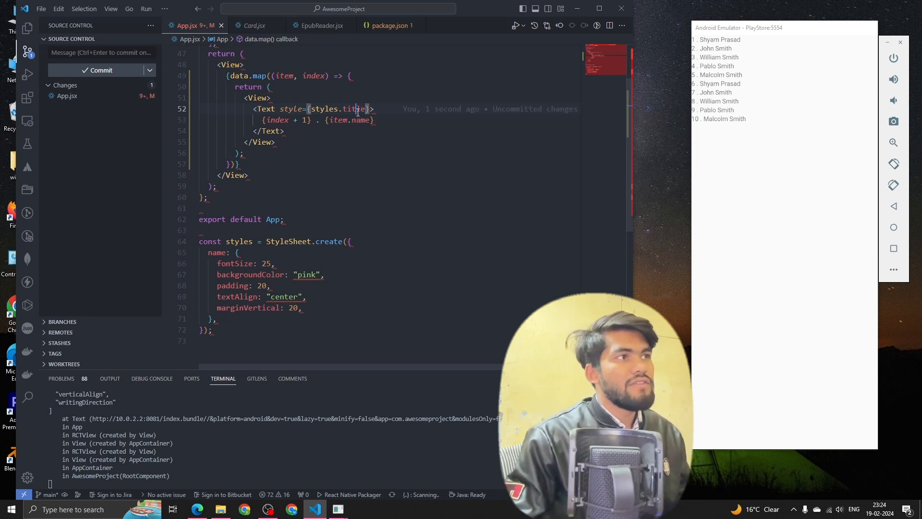
pyautogui.click(229, 318)
pyautogui.write('title:{')
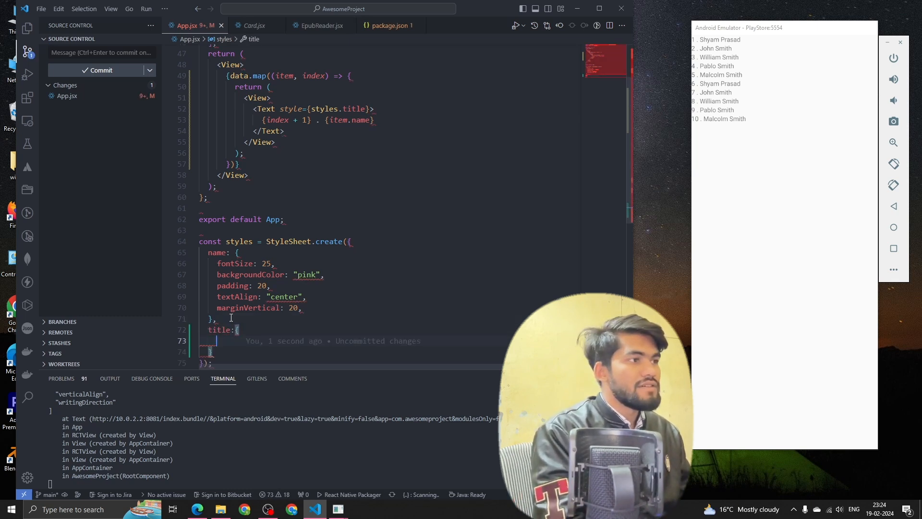
pyautogui.write('backgroundColor:"p')
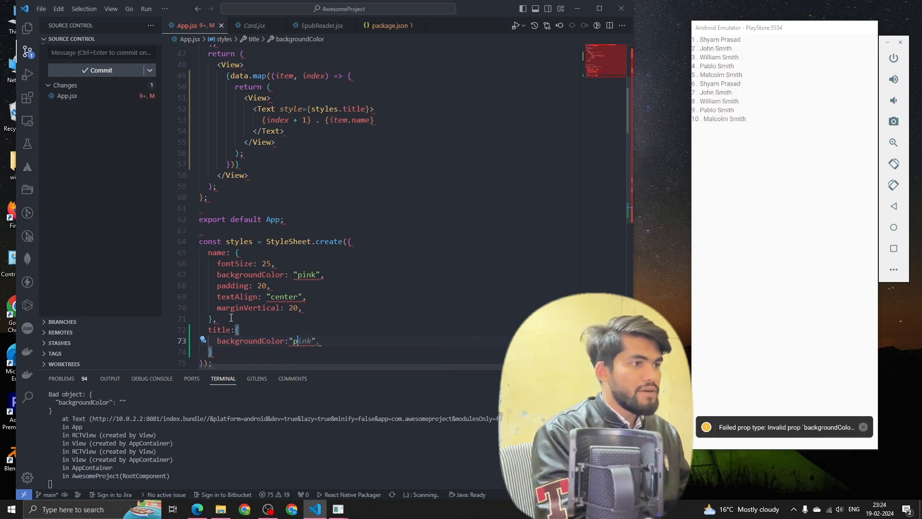
pyautogui.write('purple')
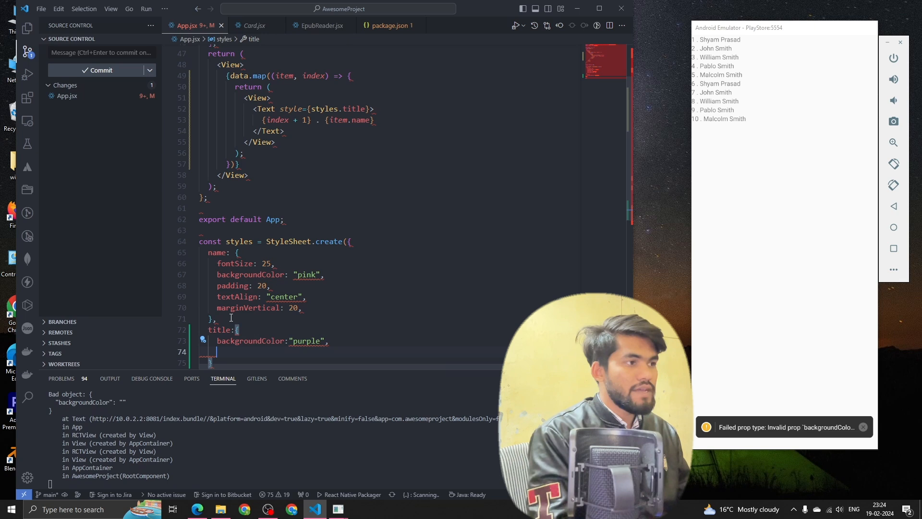
# Step: Add fontSize 20, paddingVertical 20, marginVertical 20 and paddingHorizontal 10 to the title style
pyautogui.write('fontSize: 20,')
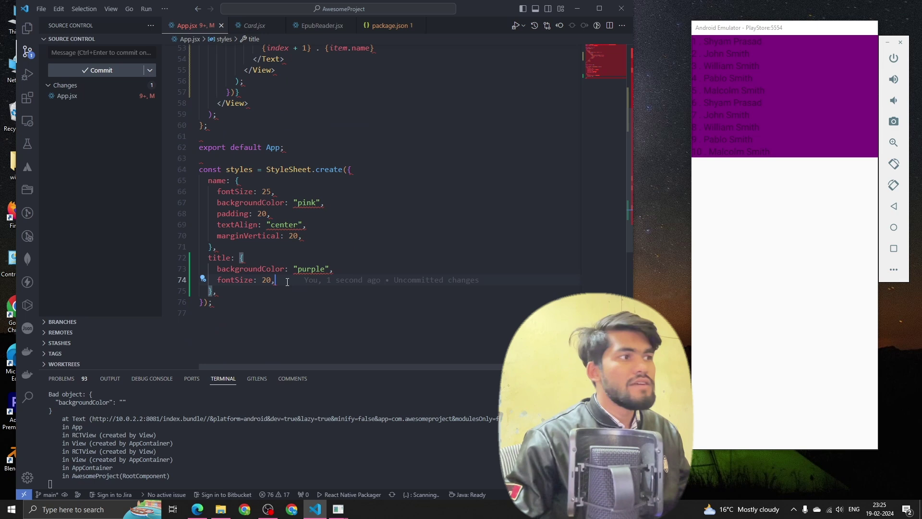
pyautogui.write('paddin')
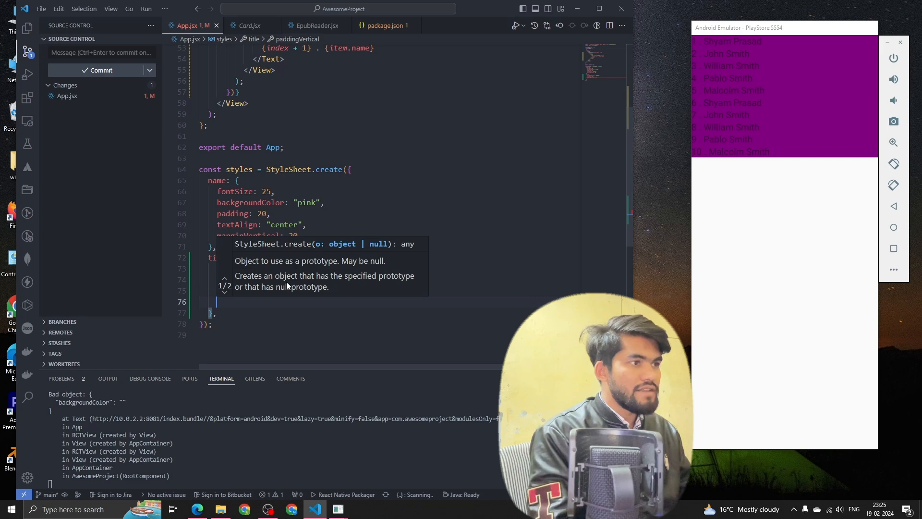
pyautogui.write('marginVertical: 20,')
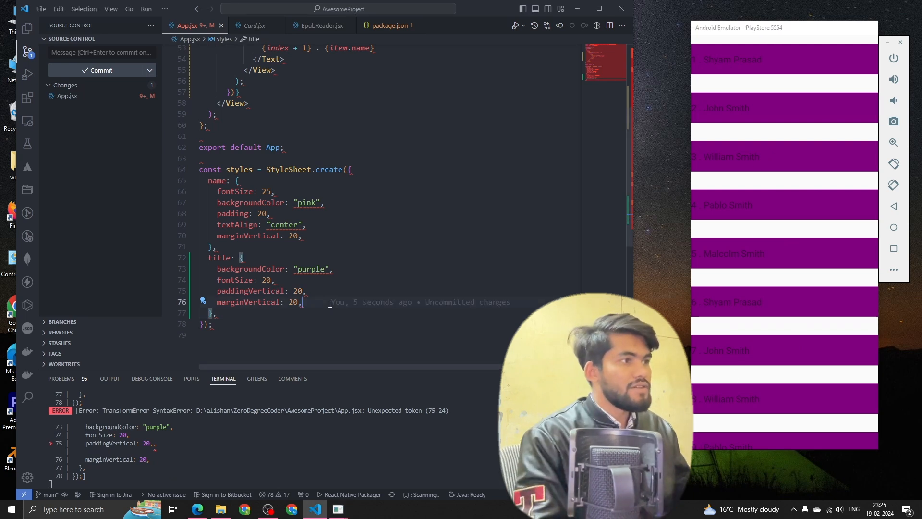
pyautogui.write('paddinH')
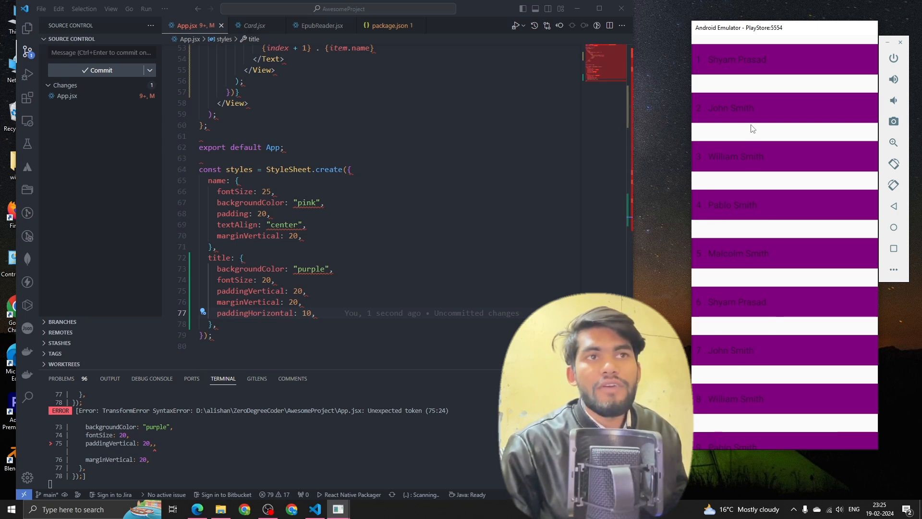
pyautogui.moveTo(777, 304)
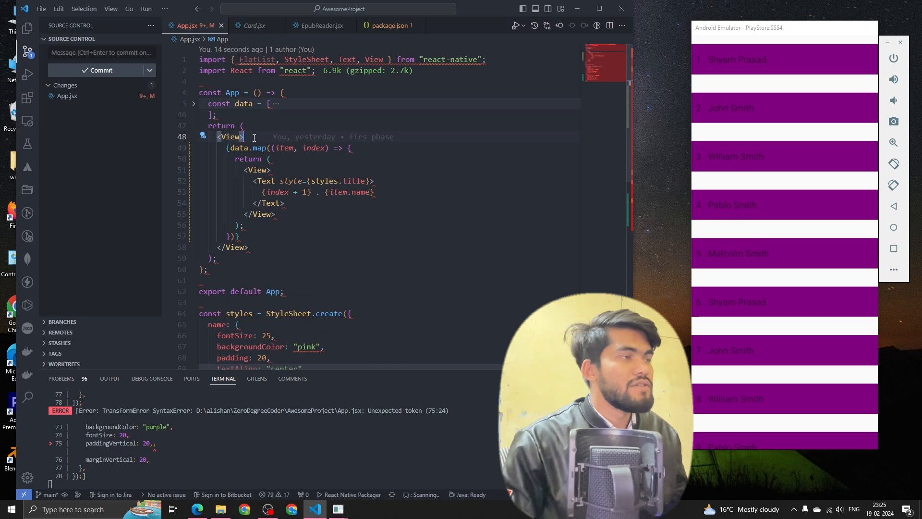
# Step: Import ScrollView from react-native and wrap the data.map rows in <ScrollView>...</ScrollView>
pyautogui.write('ScrollView>')
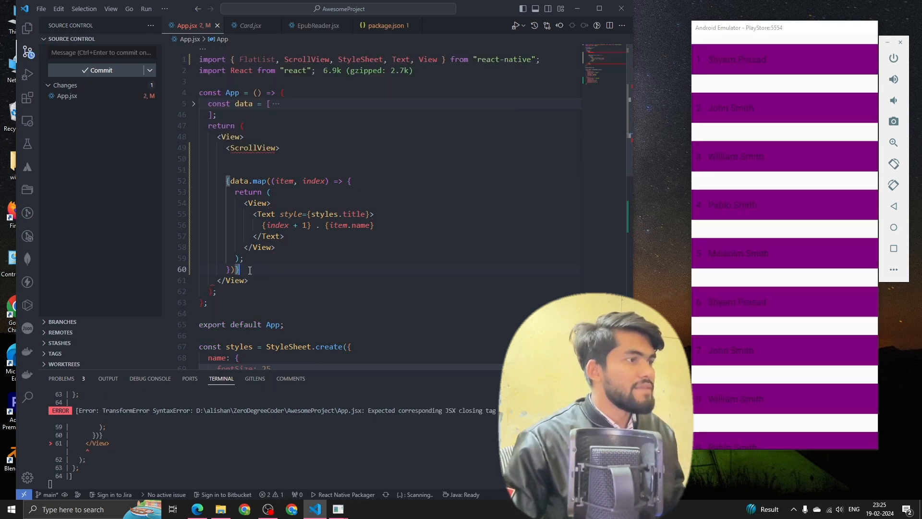
pyautogui.write('</ScrollView>')
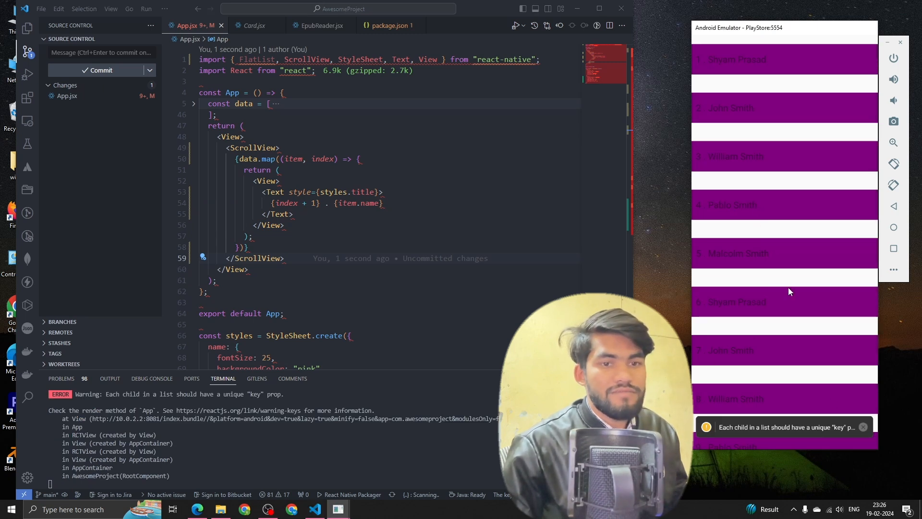
pyautogui.moveTo(790, 252)
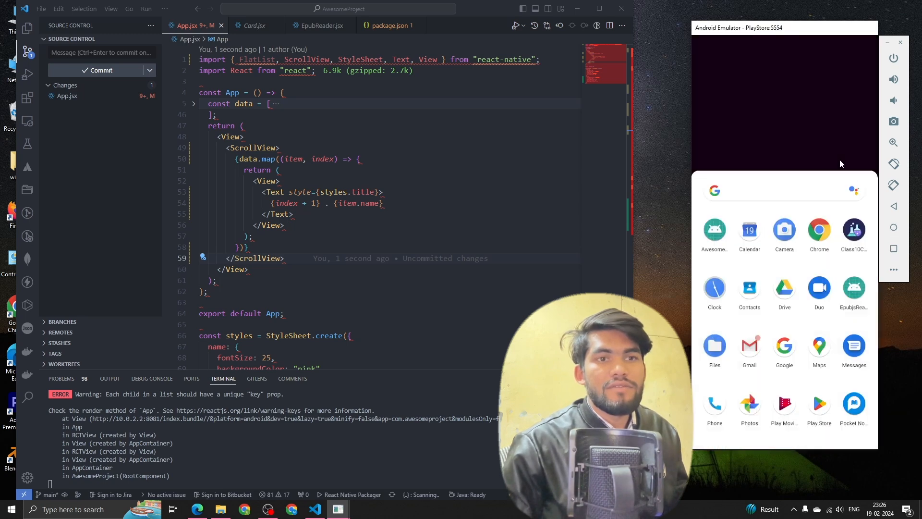
pyautogui.click(714, 229)
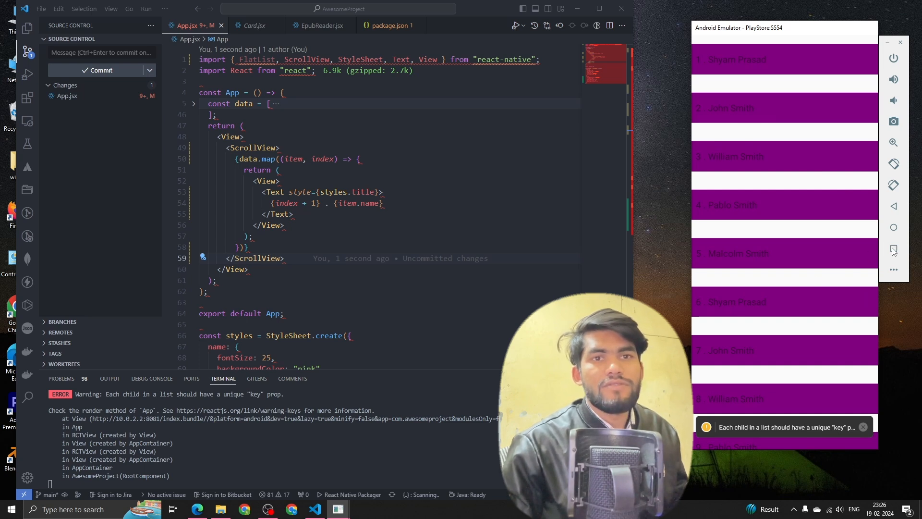
pyautogui.moveTo(893, 228)
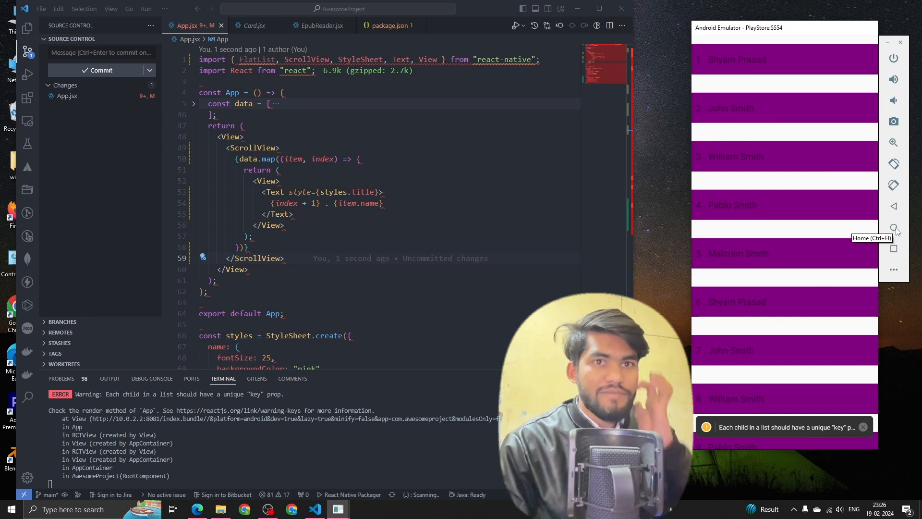
pyautogui.moveTo(303, 191)
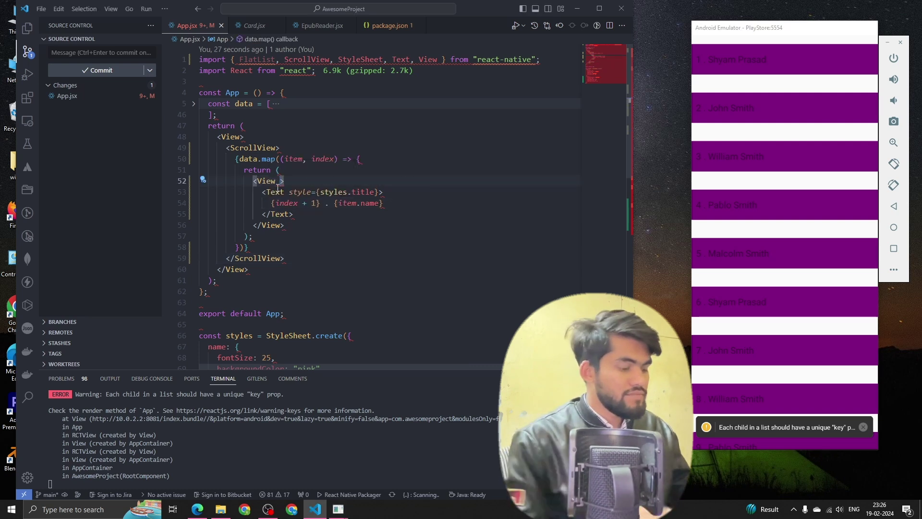
# Step: Add key={index} to the View returned by data.map
pyautogui.write('key={index')
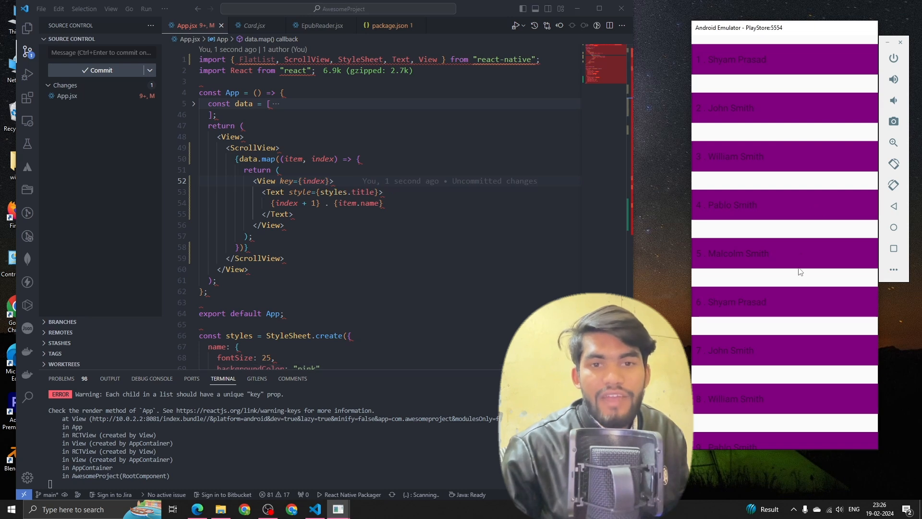
pyautogui.moveTo(826, 256)
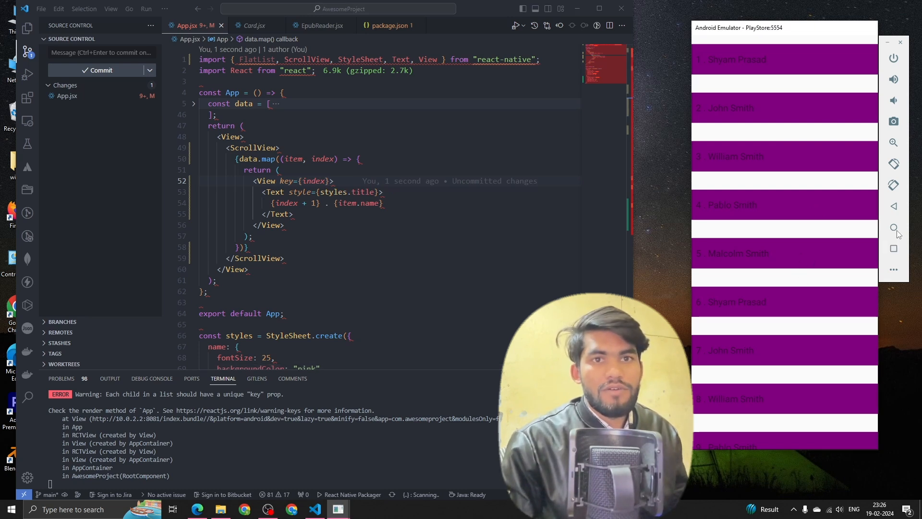
pyautogui.click(893, 227)
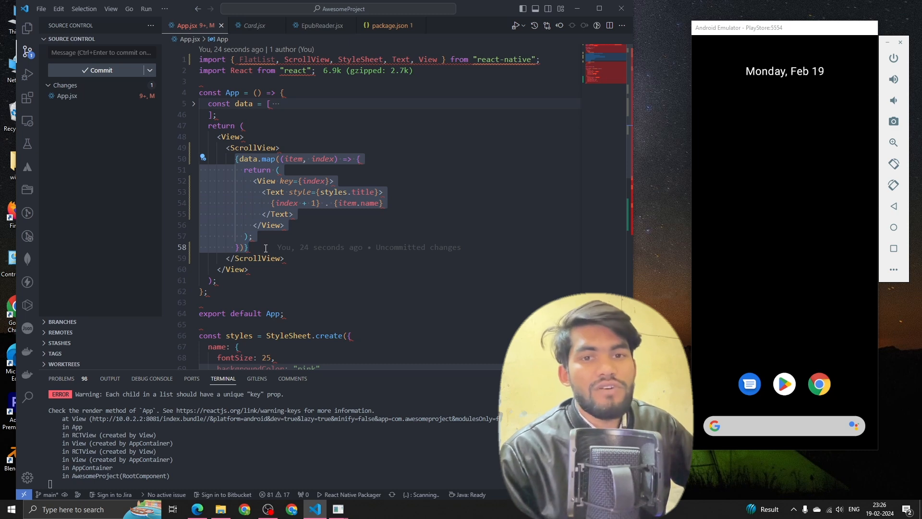
pyautogui.moveTo(241, 247)
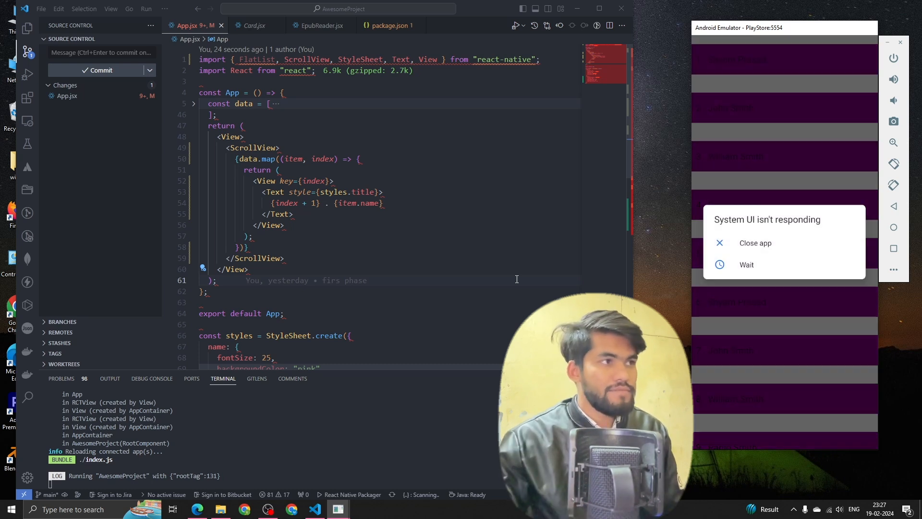
pyautogui.click(746, 264)
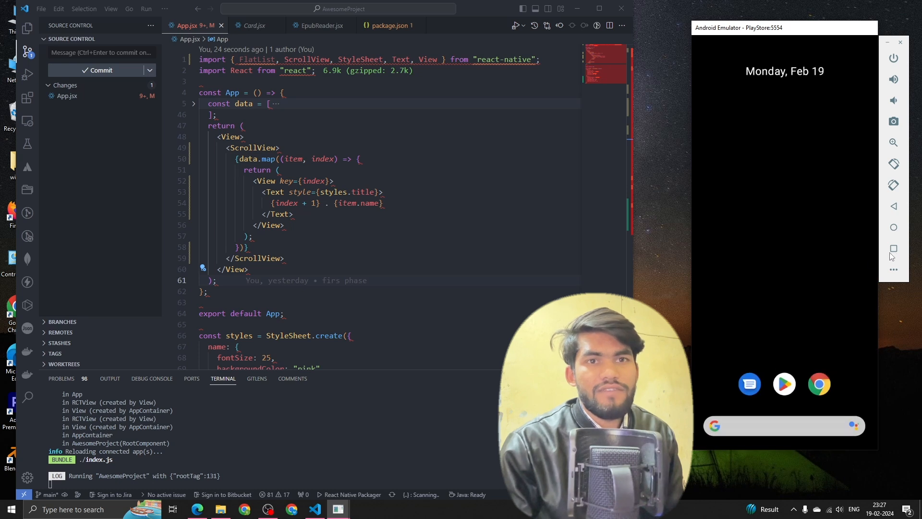
pyautogui.moveTo(903, 67)
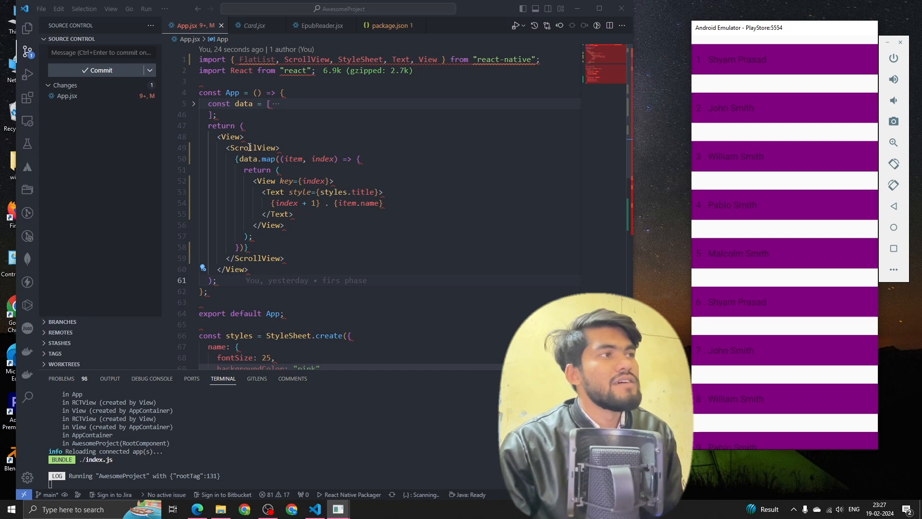
pyautogui.moveTo(252, 148)
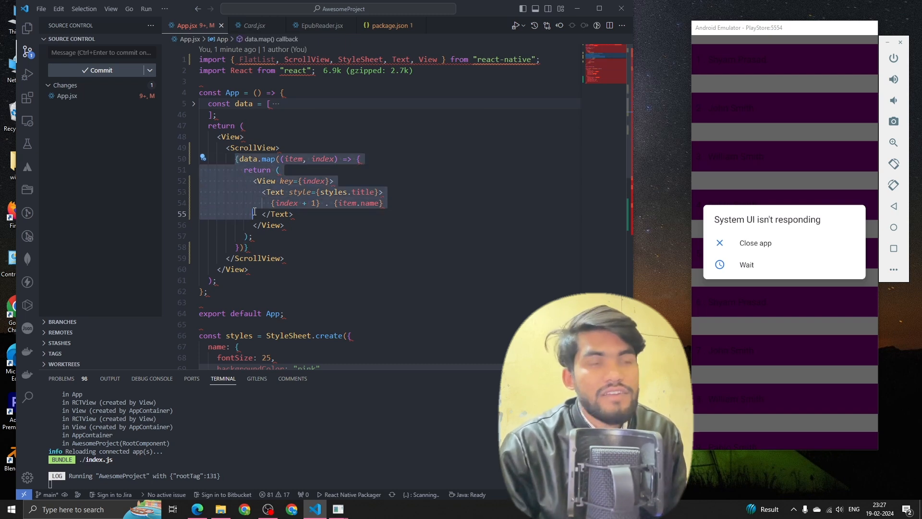
pyautogui.click(249, 247)
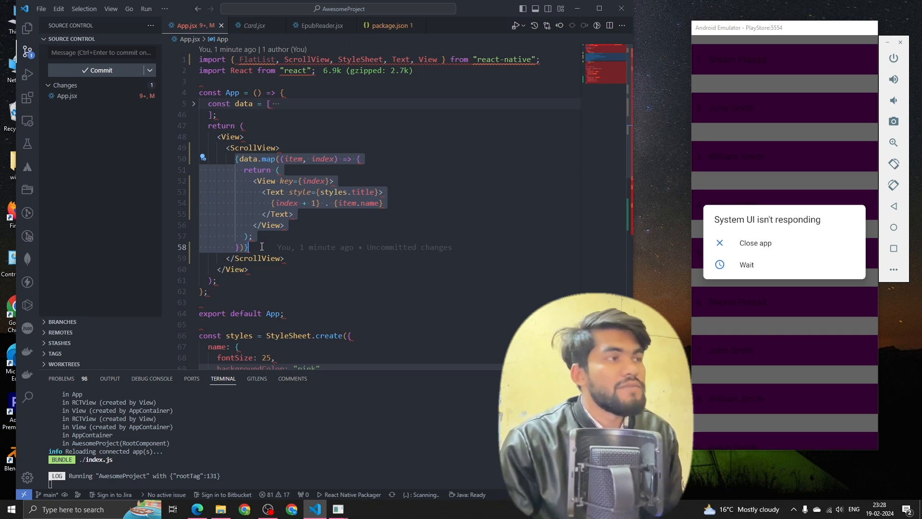
pyautogui.moveTo(247, 247)
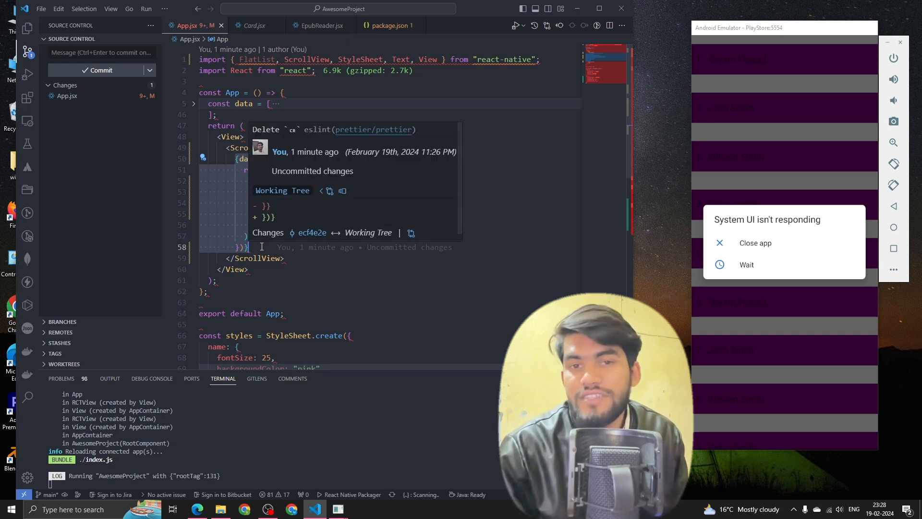